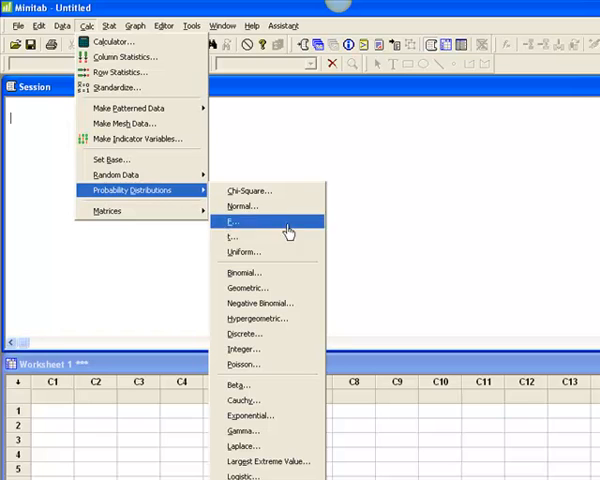
Compute the Poisson probability at x = 0 with mean 5.6, giving 0.0036979
left_click(242, 364)
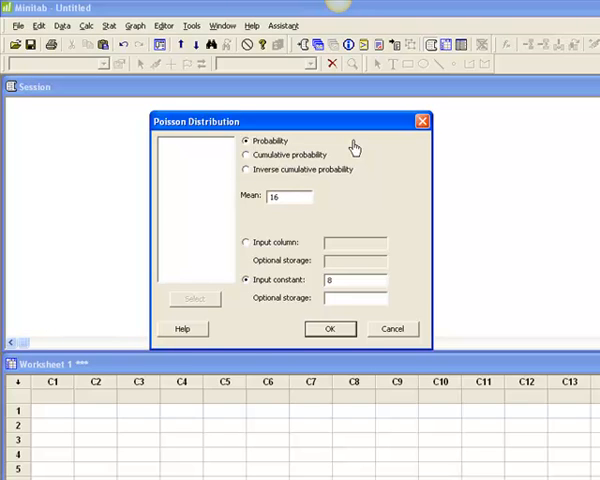
mouse_move(224, 189)
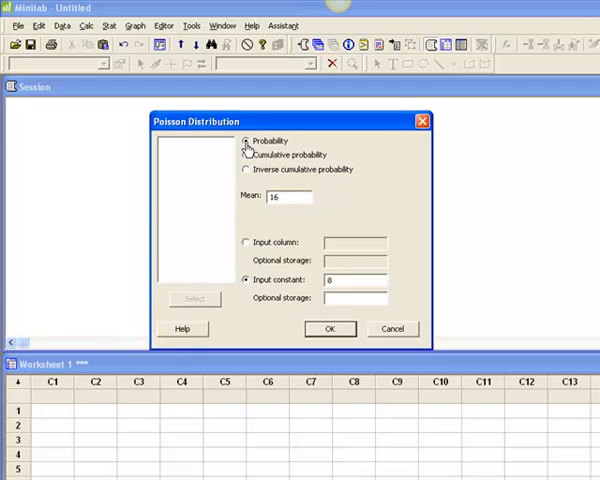
mouse_move(258, 177)
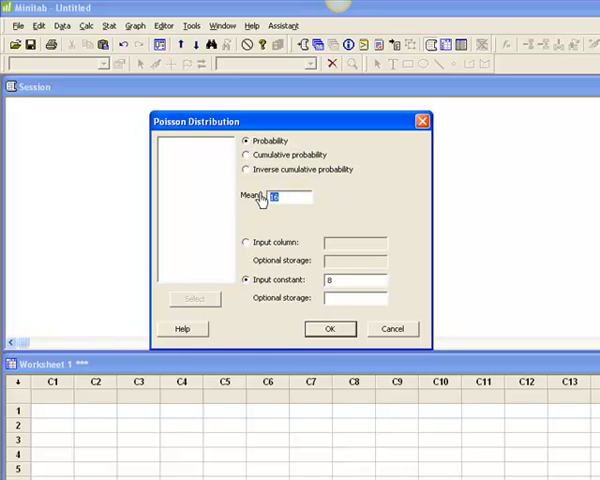
type("5.6")
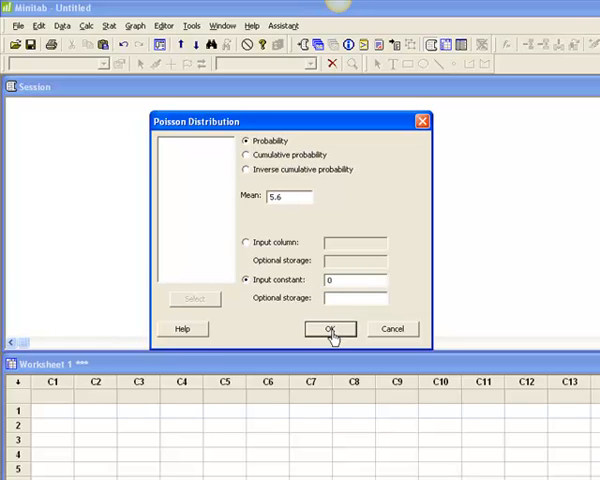
left_click(330, 329)
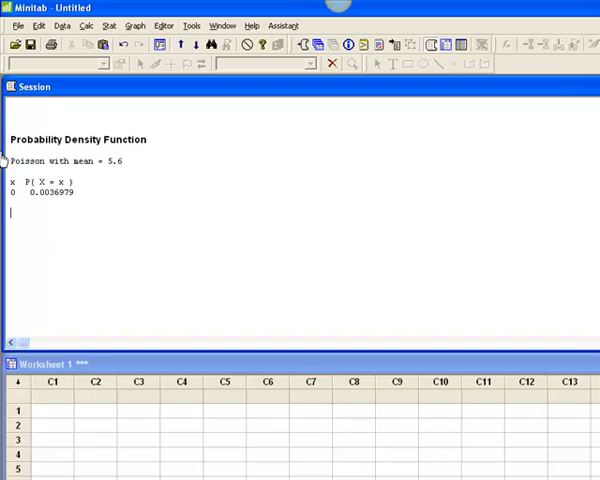
mouse_move(13, 143)
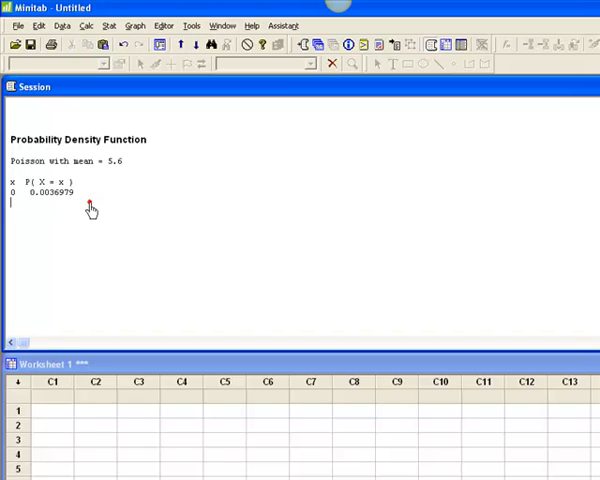
mouse_move(91, 210)
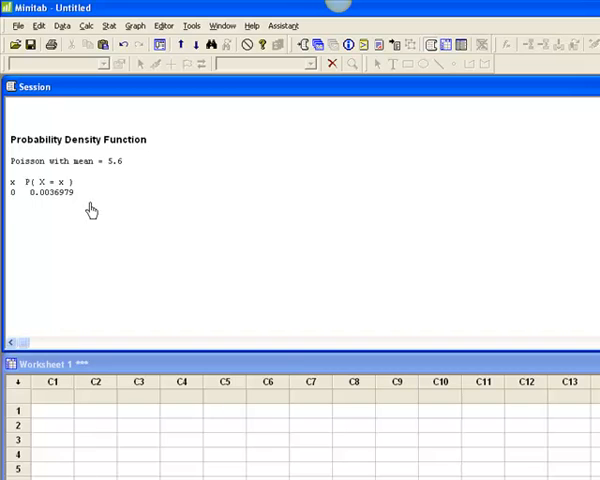
mouse_move(224, 395)
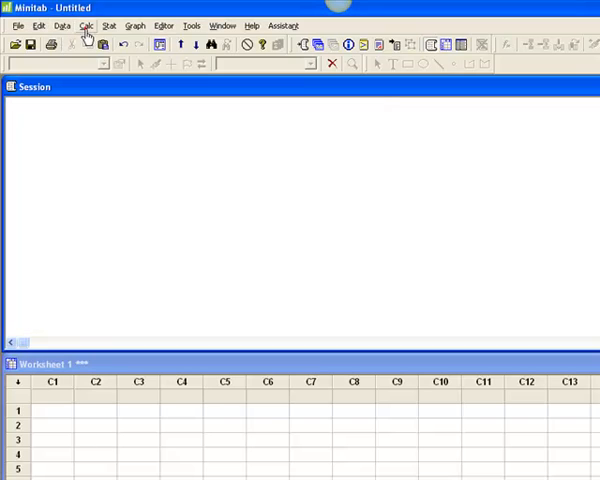
Compute the cumulative Poisson probability for 15 with mean 5.6, giving 0.999756
left_click(87, 25)
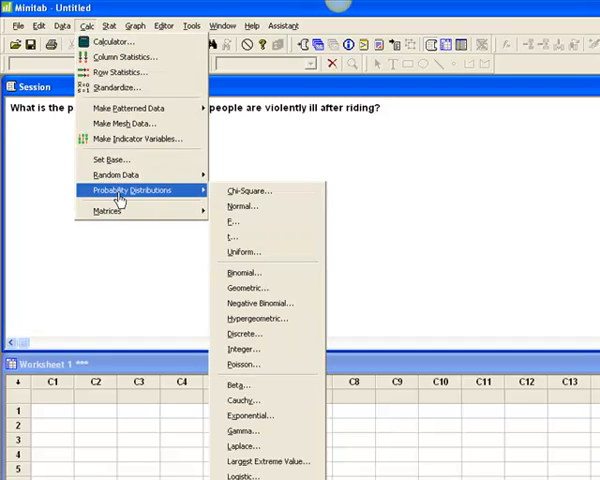
mouse_move(241, 364)
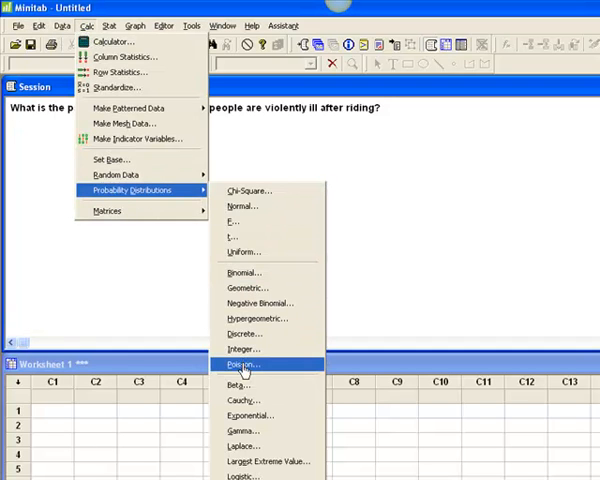
left_click(240, 363)
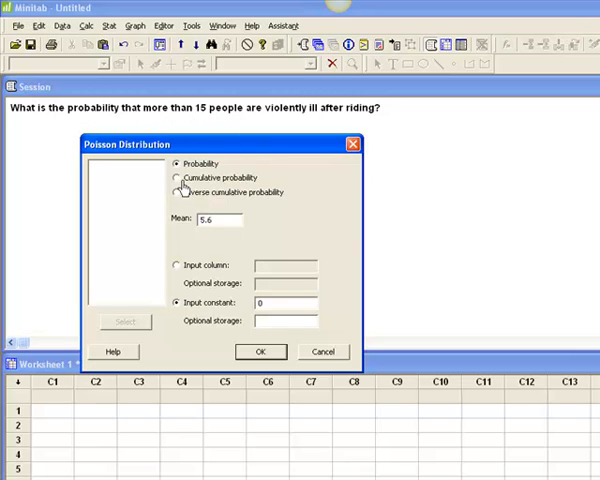
left_click(177, 177)
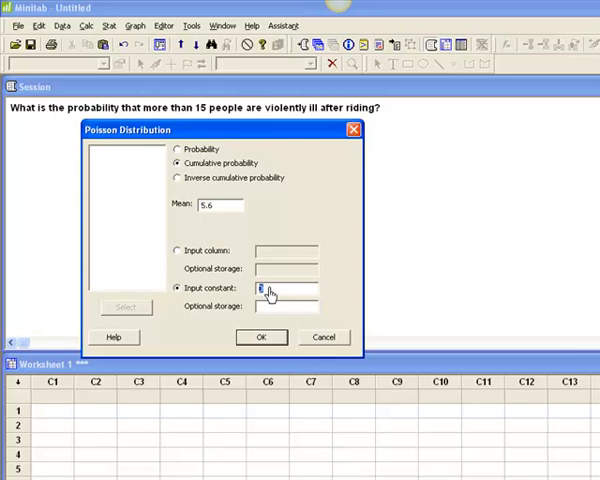
type("15")
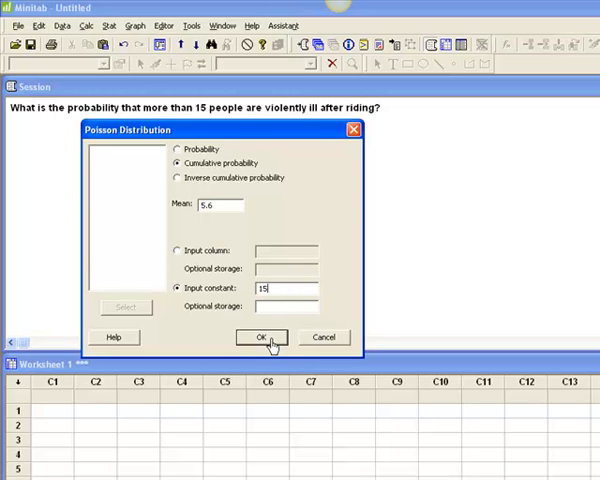
left_click(260, 336)
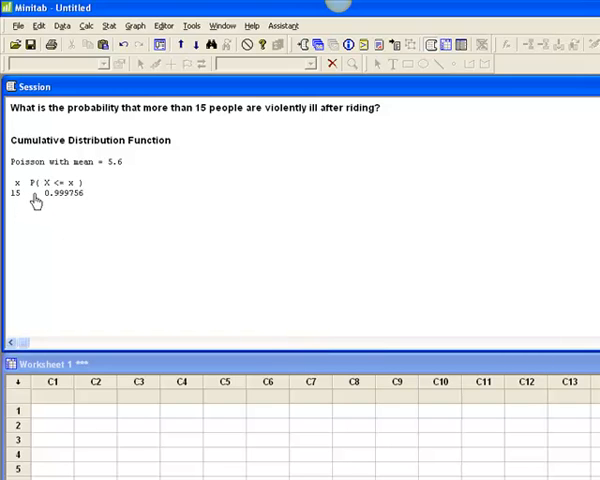
mouse_move(42, 203)
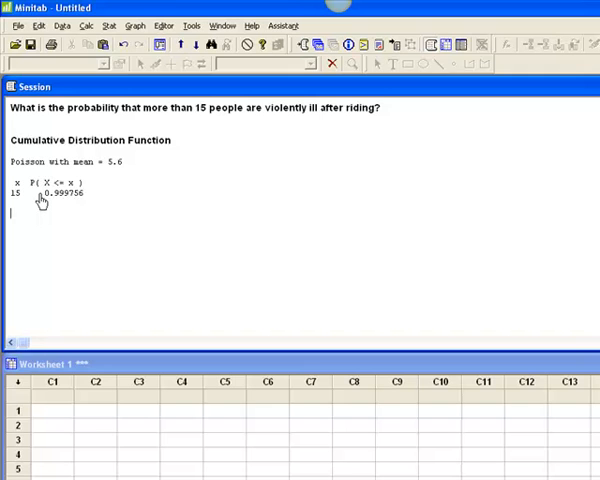
mouse_move(58, 199)
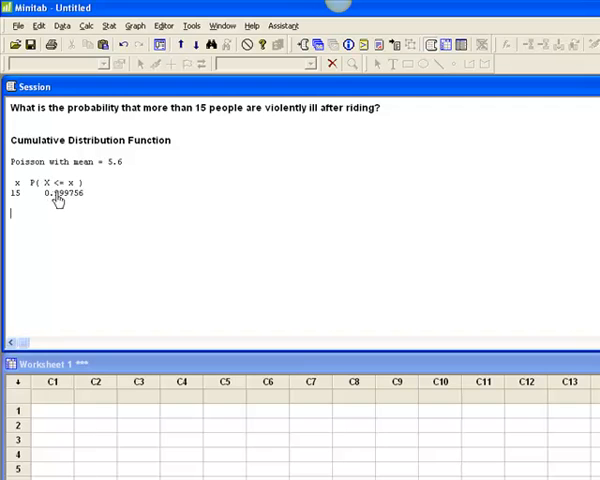
mouse_move(84, 236)
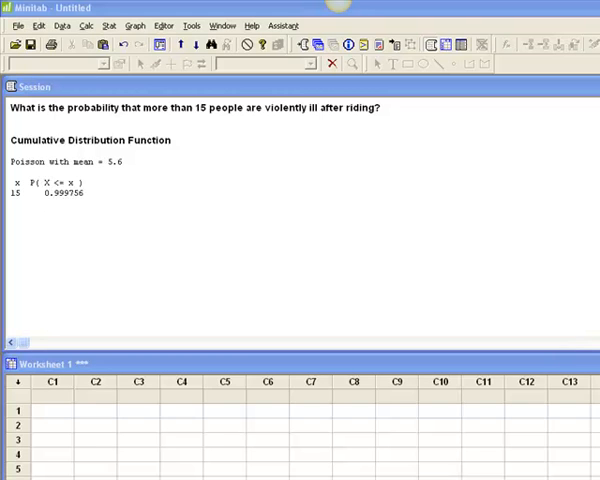
mouse_move(197, 128)
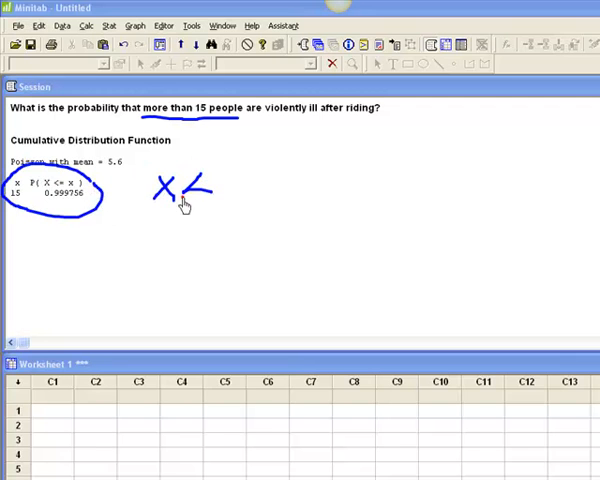
left_click_drag(195, 195, 230, 185)
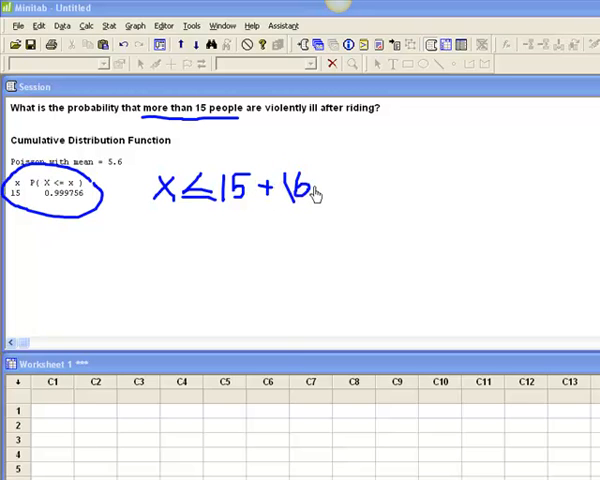
left_click_drag(310, 188, 340, 188)
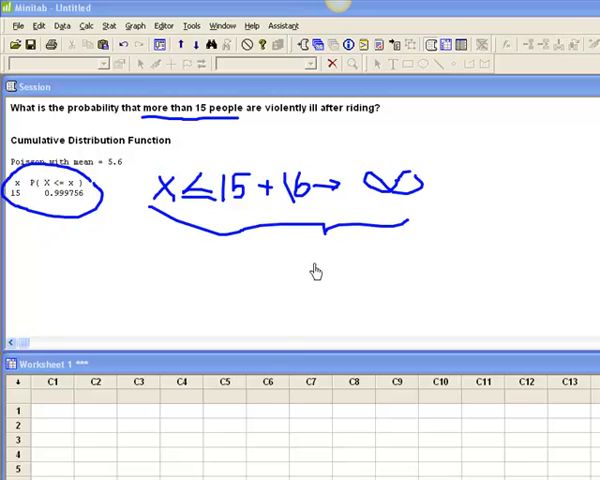
left_click_drag(315, 265, 330, 300)
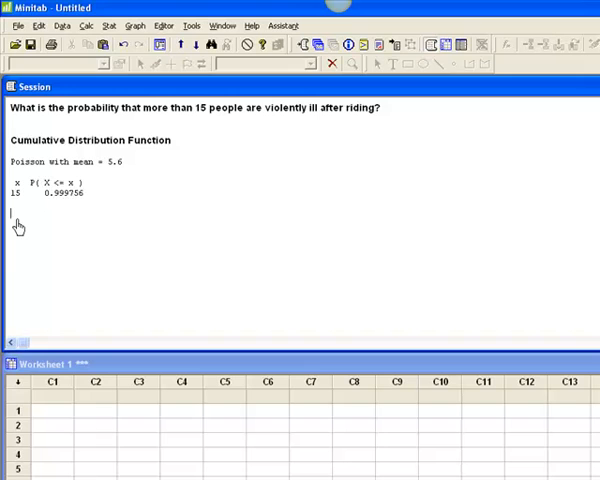
Type the complement line 1.0 - .999756 = 0.000244 below the mean 5.6 result
type("1.0 - .999756 =")
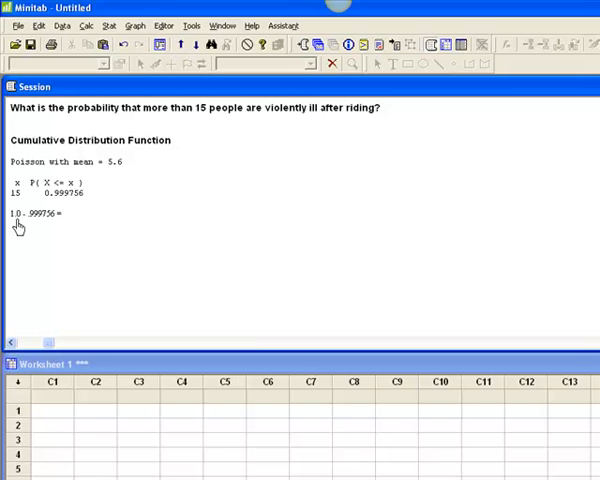
left_click(70, 213)
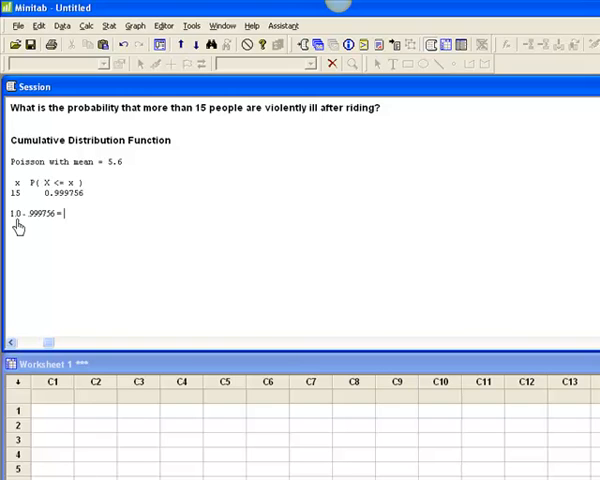
type("0.")
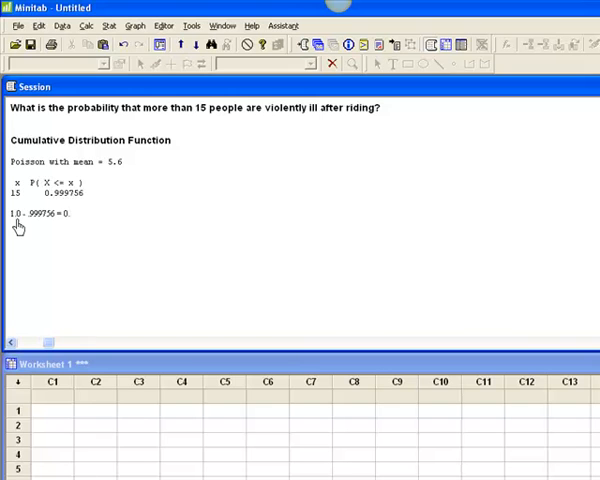
type("00")
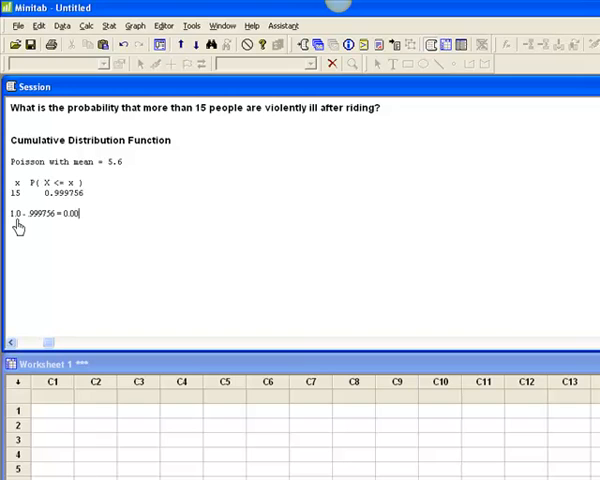
type("0244")
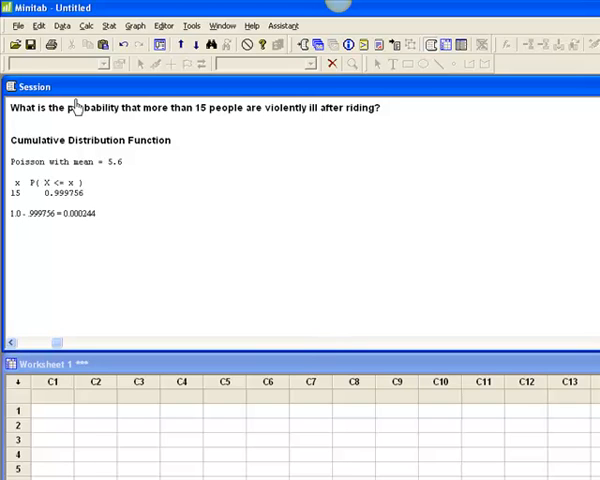
mouse_move(81, 139)
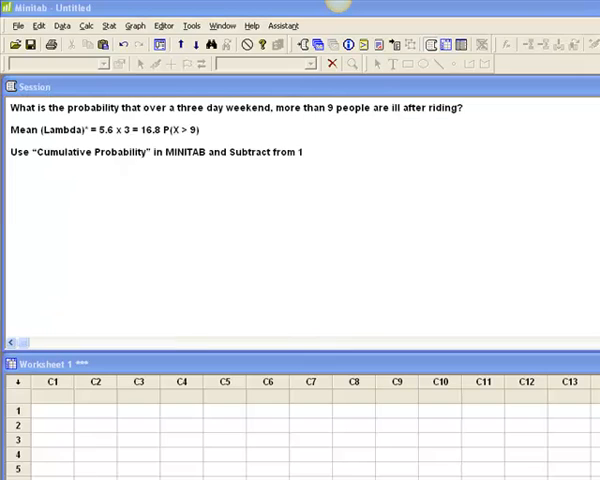
mouse_move(247, 180)
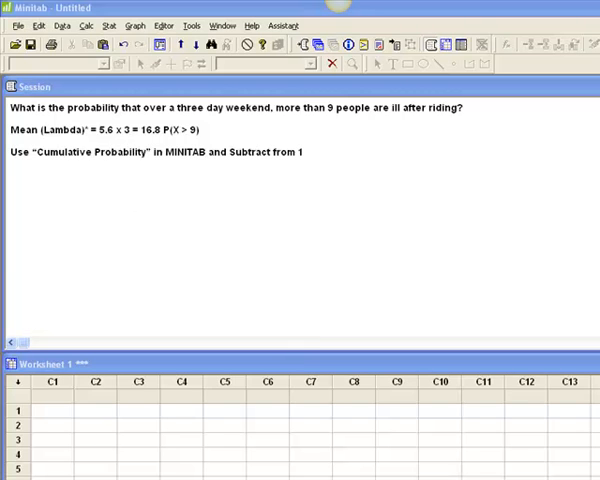
mouse_move(140, 145)
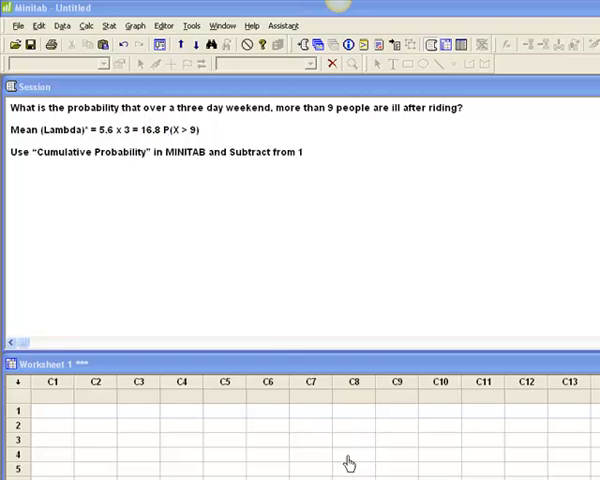
mouse_move(183, 155)
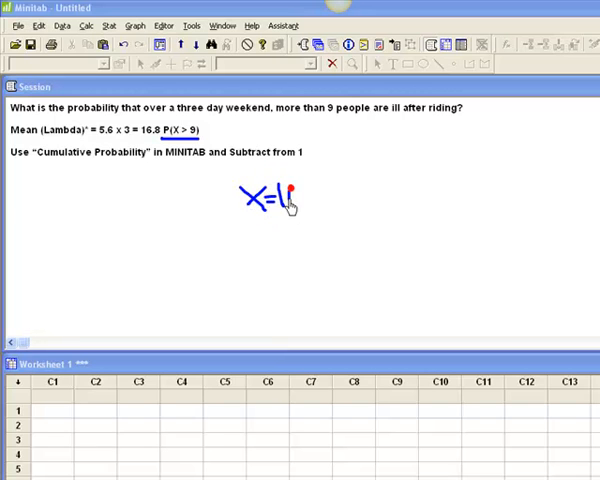
Select text in the session window for the three-day weekend question (mean 16.8, P(X > 9))
left_click_drag(300, 193, 533, 190)
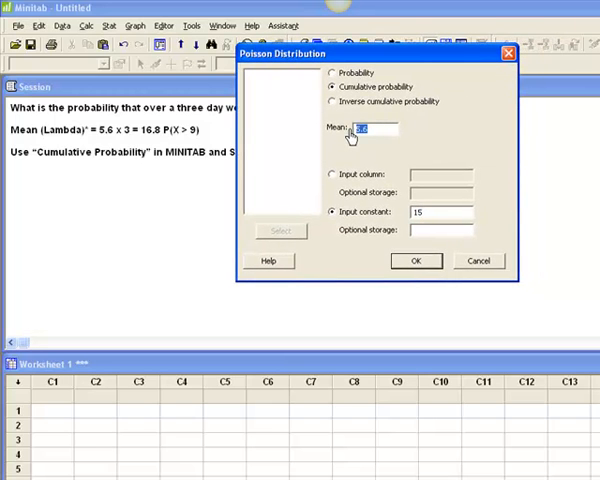
Rerun cumulative Poisson with mean 16.8 and input constant 9, giving 0.0289613
type("16.8")
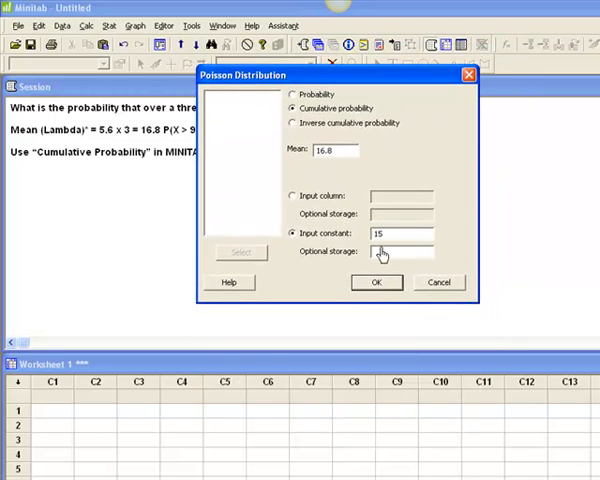
left_click(400, 233)
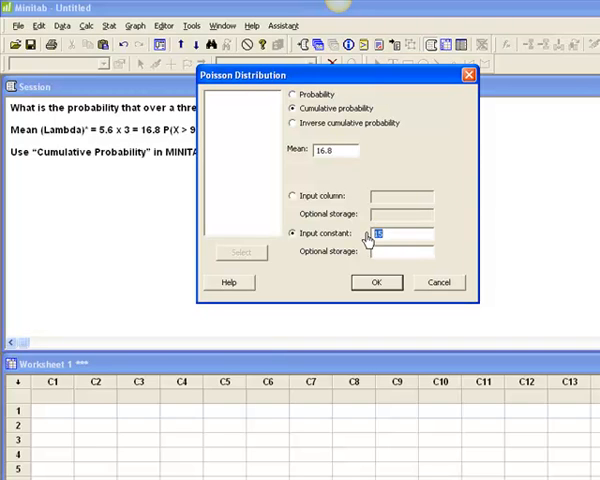
type("9")
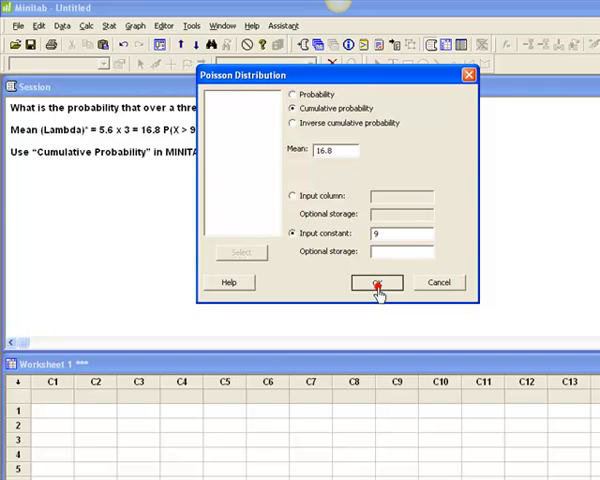
left_click(377, 282)
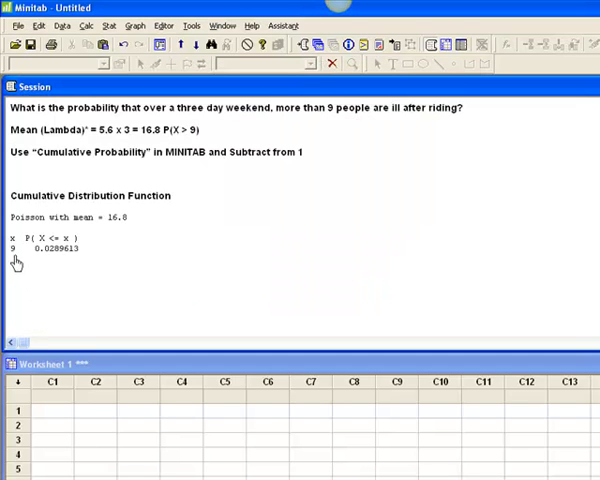
mouse_move(37, 284)
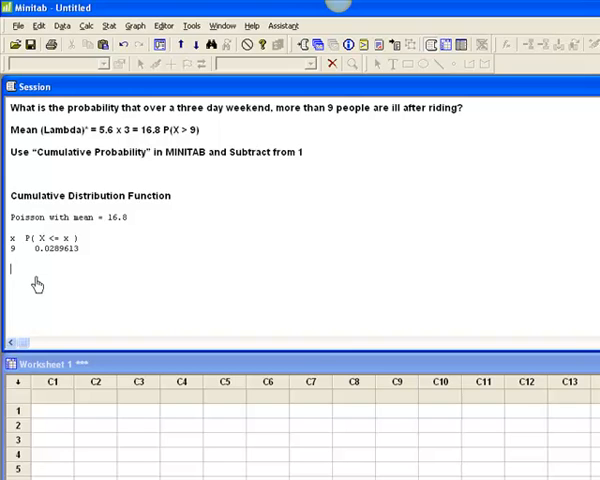
mouse_move(36, 262)
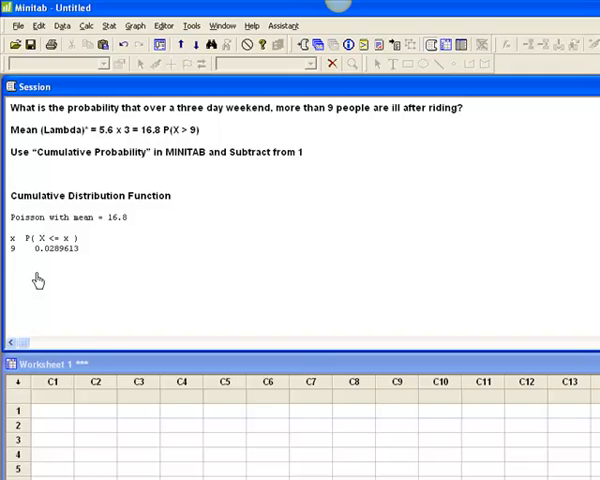
mouse_move(11, 280)
type("1.0-")
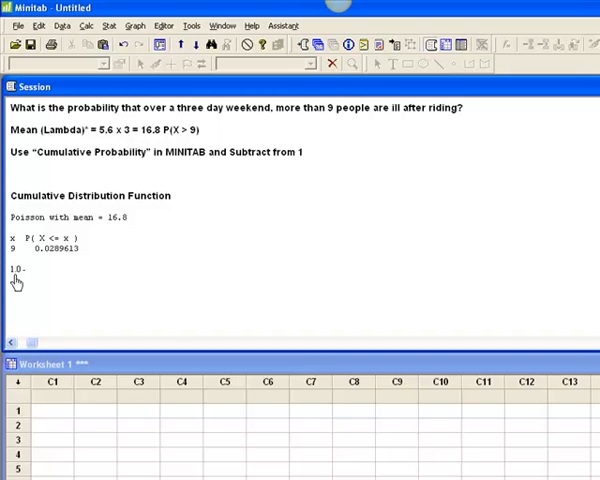
Type 1.0 - 0.0289613 = 0.09710387 beneath the mean 16.8 result
type("0.0289613")
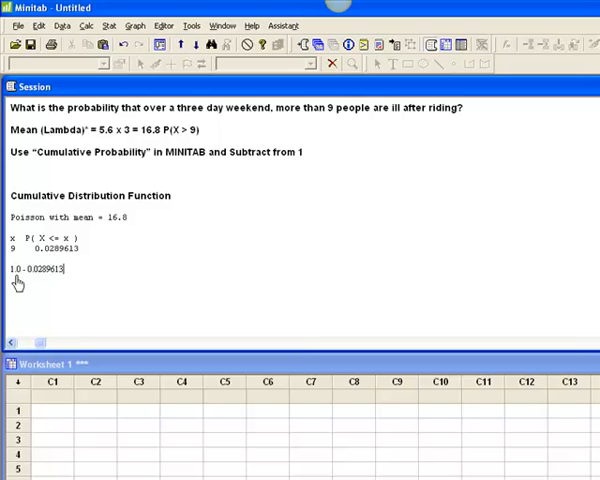
type("=")
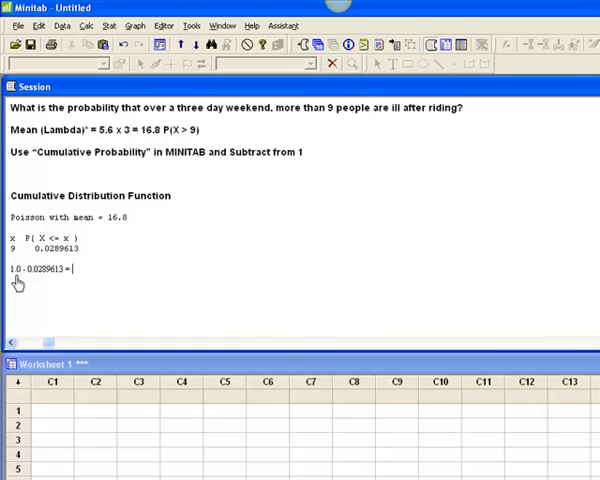
type("0.0")
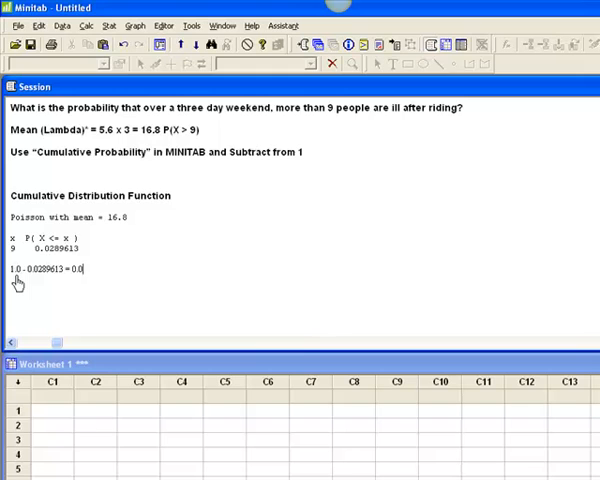
type("9710")
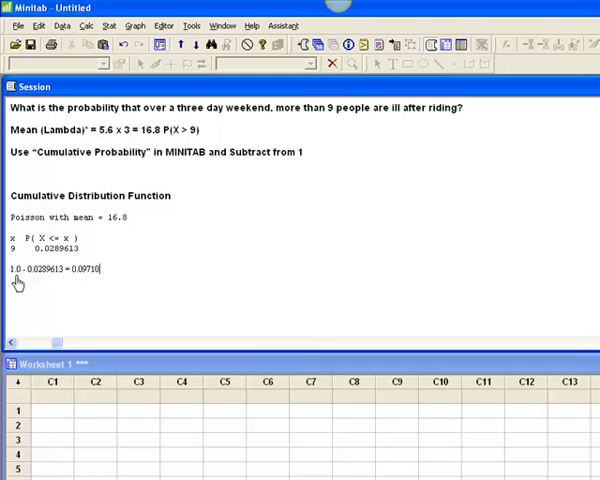
type("387")
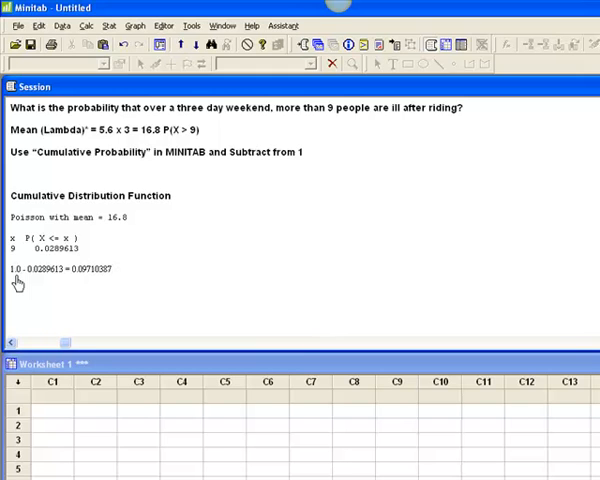
mouse_move(253, 258)
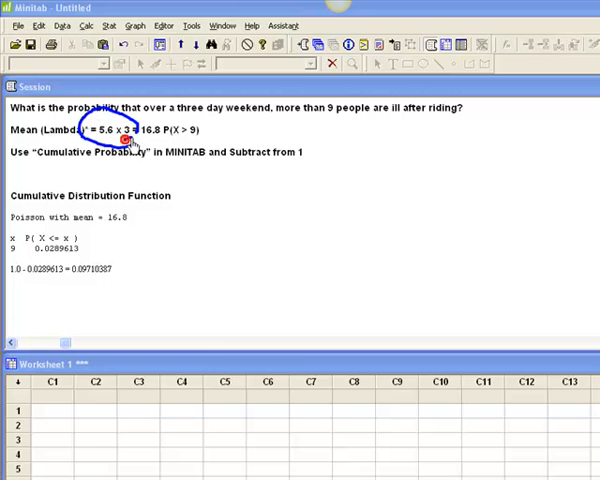
mouse_move(122, 224)
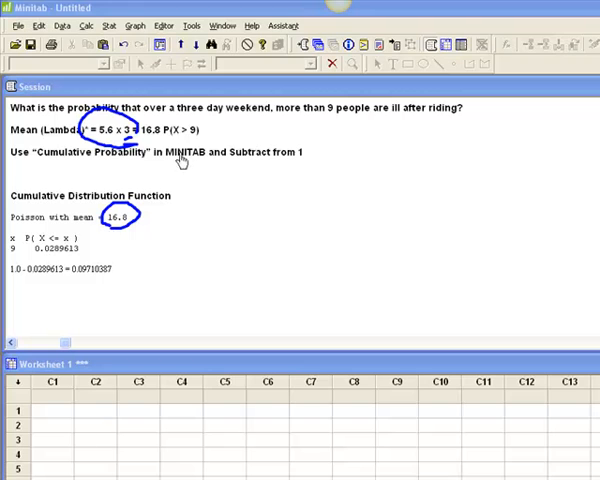
mouse_move(43, 172)
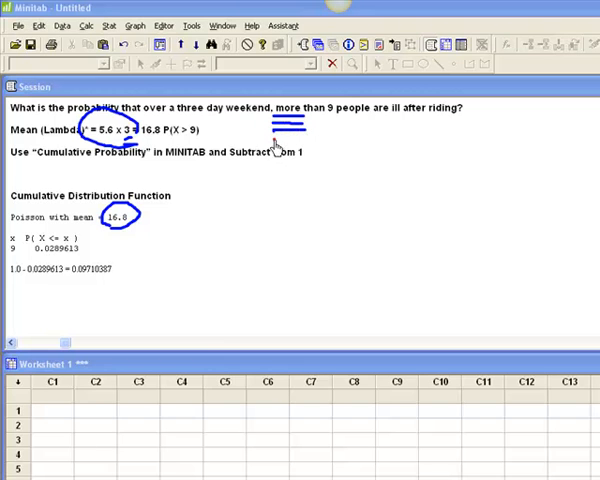
mouse_move(258, 150)
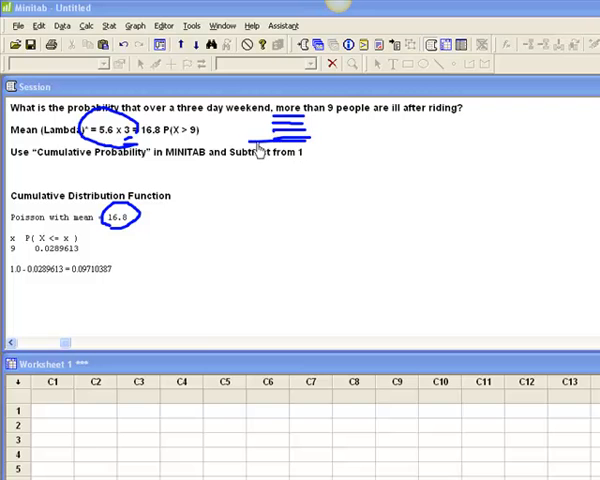